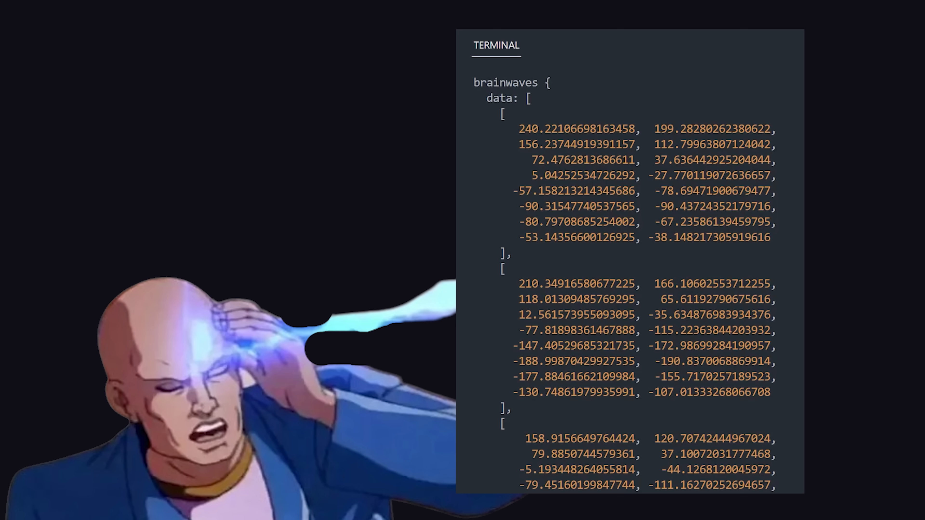
Choose the Biting a Lemon thought on the Training page and start training it
scroll("down", 3)
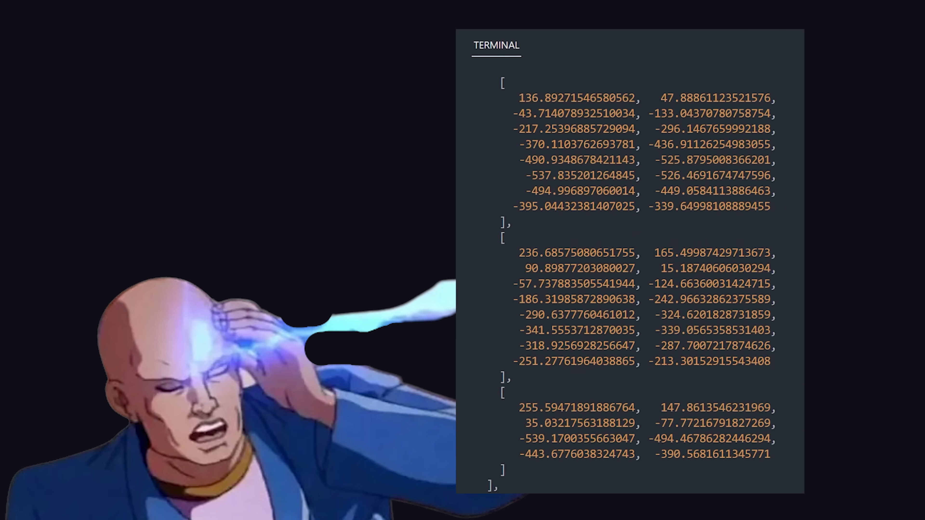
scroll("down", 3)
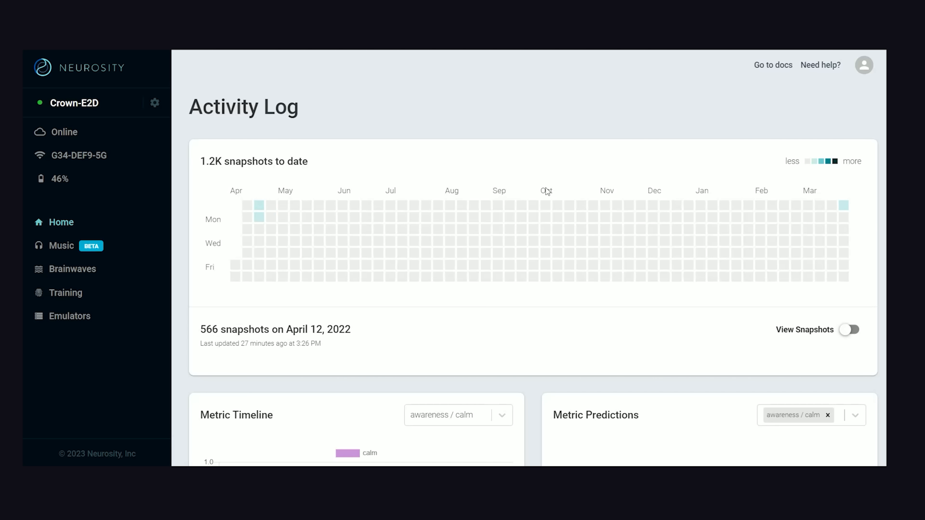
mouse_move(65, 292)
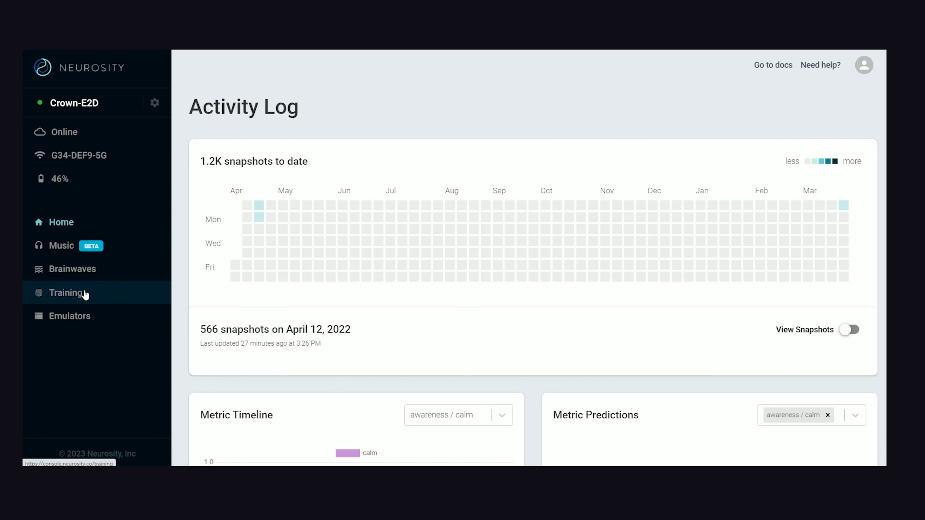
left_click(66, 292)
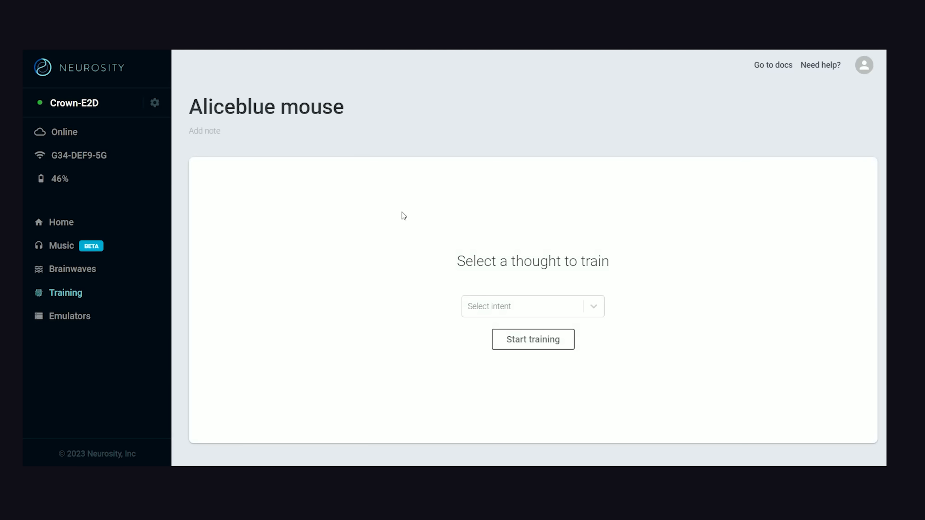
left_click(522, 306)
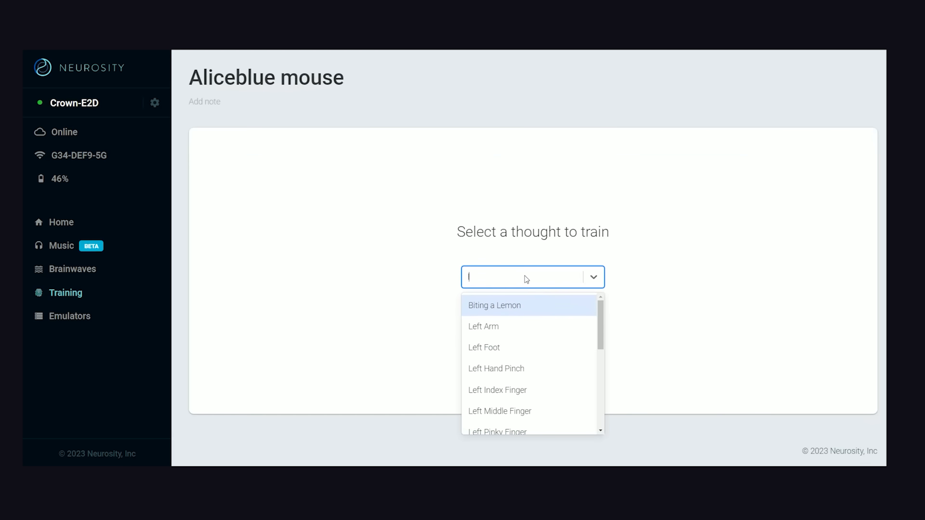
left_click(494, 305)
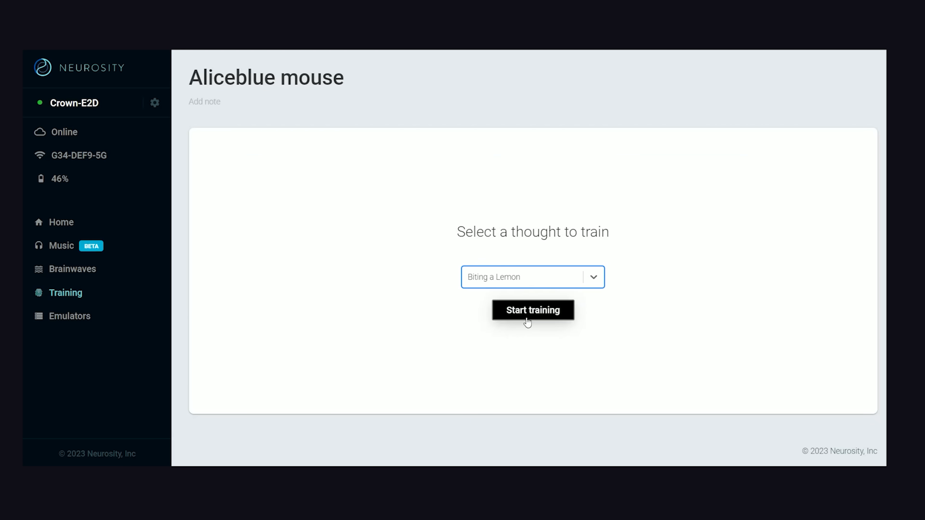
left_click(531, 310)
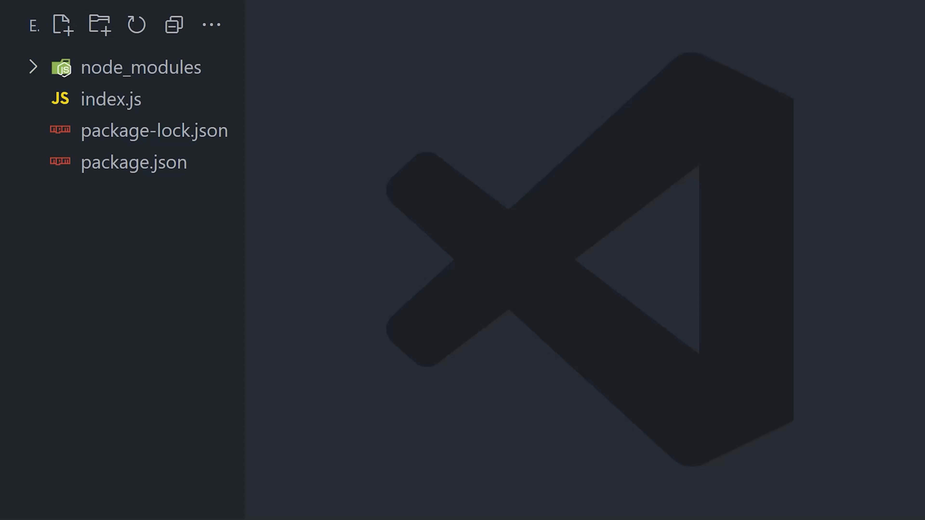
mouse_move(136, 392)
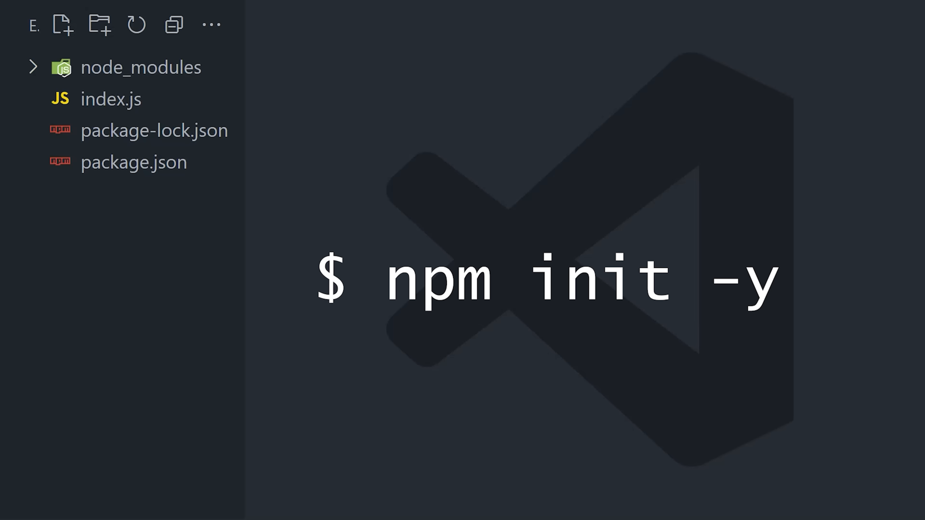
Bring the empty index.js into the editor from the Explorer
left_click(111, 98)
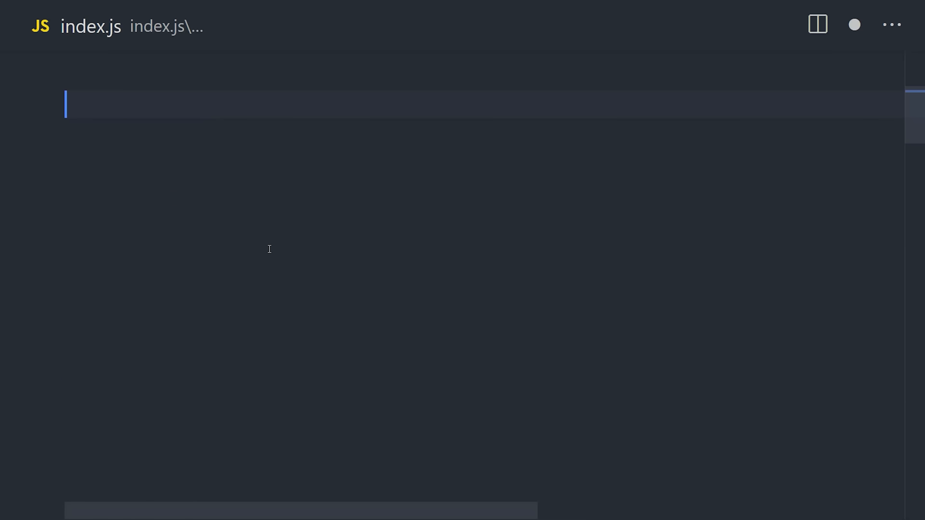
Add neurosity.brainwaves('raw').subscribe(); so raw readings stream to the terminal
type("neurosity.brainwaves('raw').subscribe();")
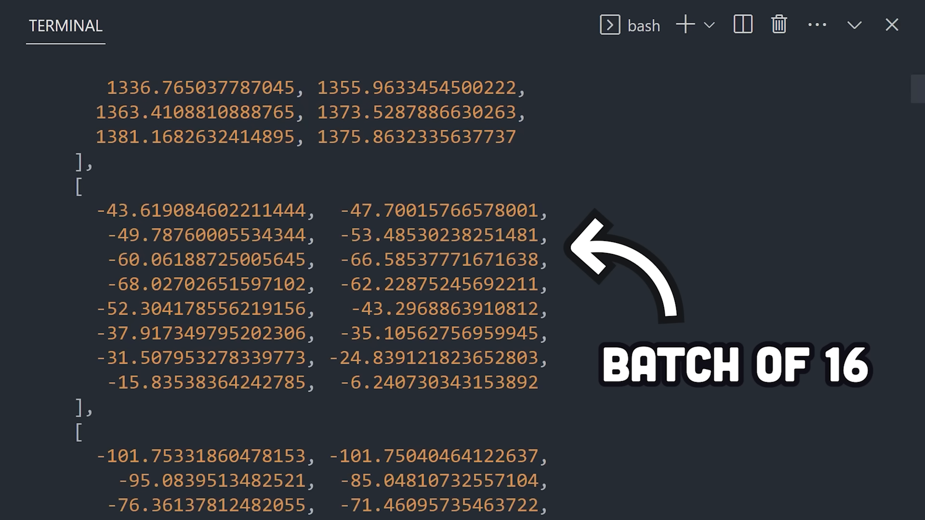
Move down index.js to where the neurosity.kinesis() call is written
scroll("down", 3)
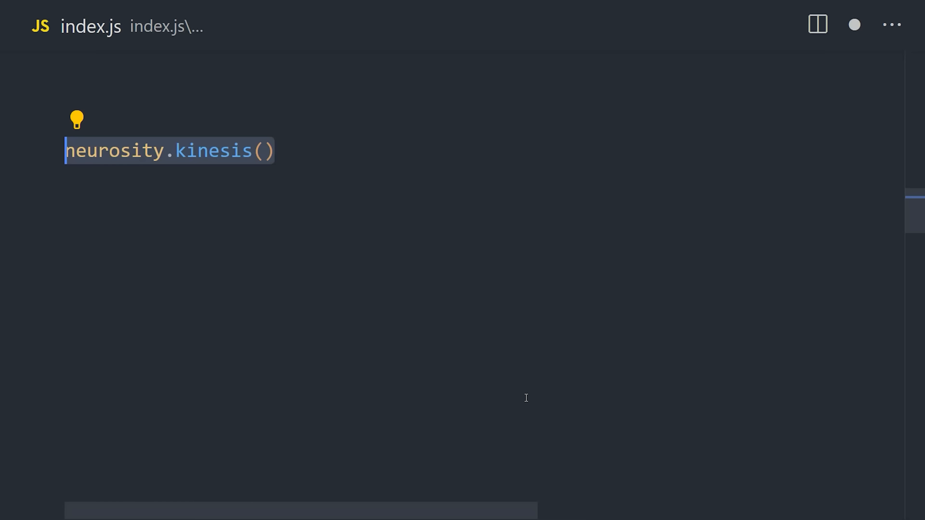
Pass "leftHandPinch" to kinesis() as the thought to listen for
type("\"leftHandPinch\"")
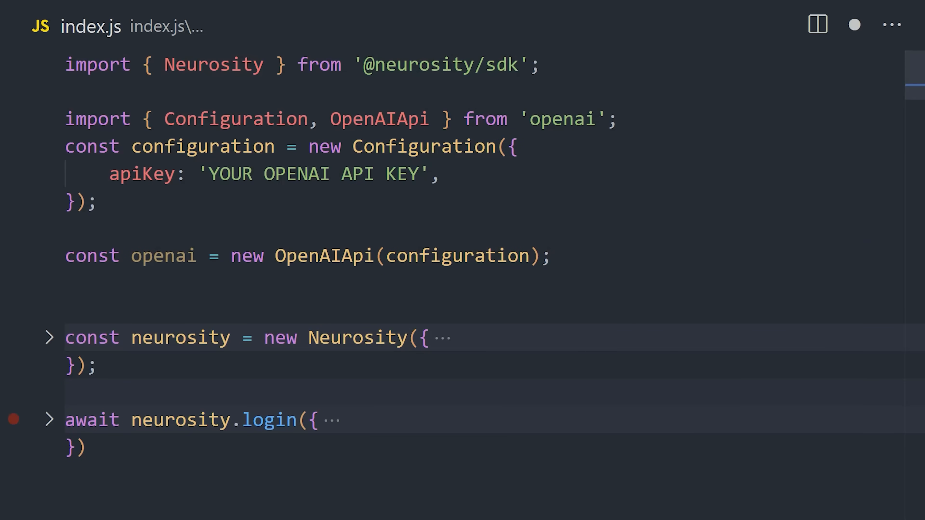
Pass messages to createChatCompletion, store chatGPT.data.choices[0].message in chatGPTMessage and console.log it
scroll("down", 3)
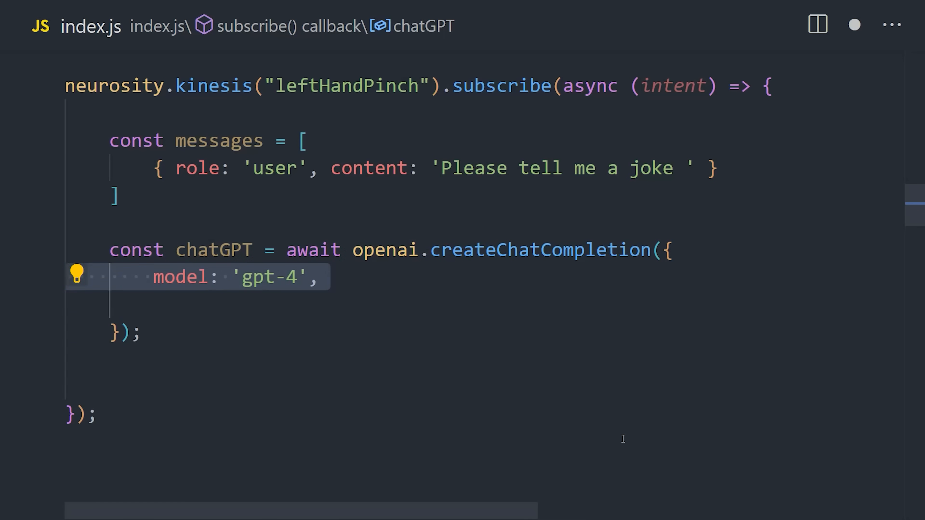
type("messages,")
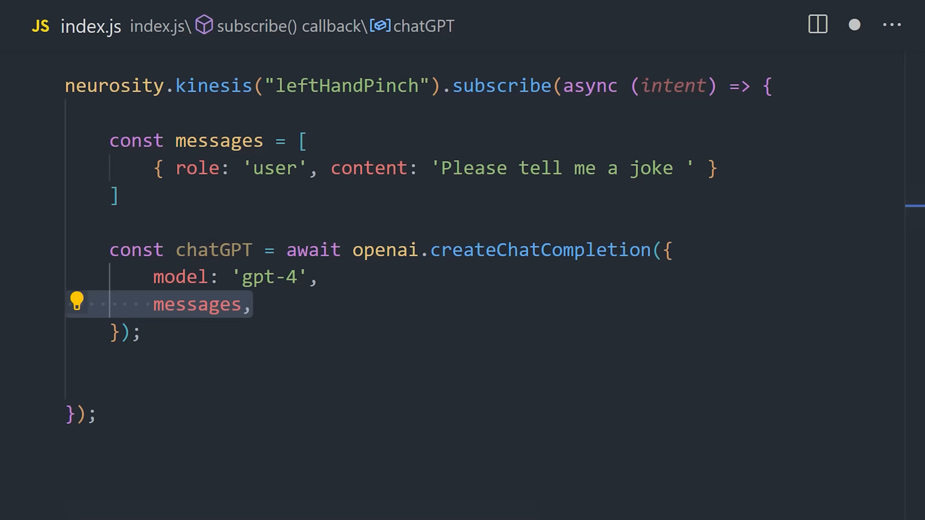
type("const chatGPTMessage = chatGPT.data.choices[0];")
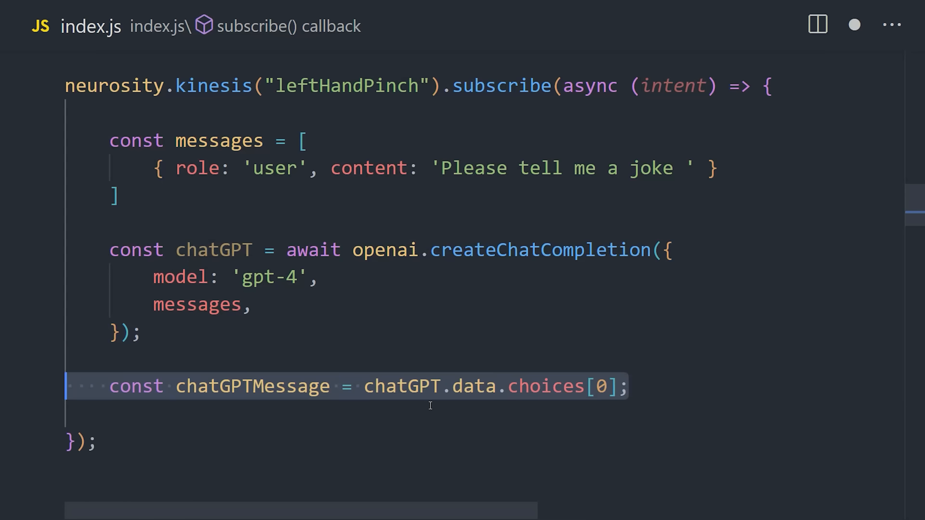
type(".message")
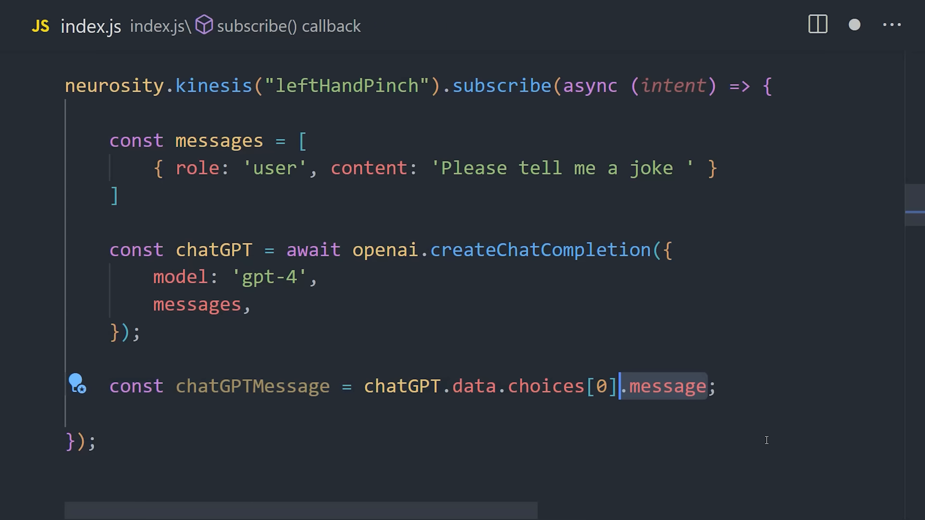
type("console.log(chatGPTMessage);")
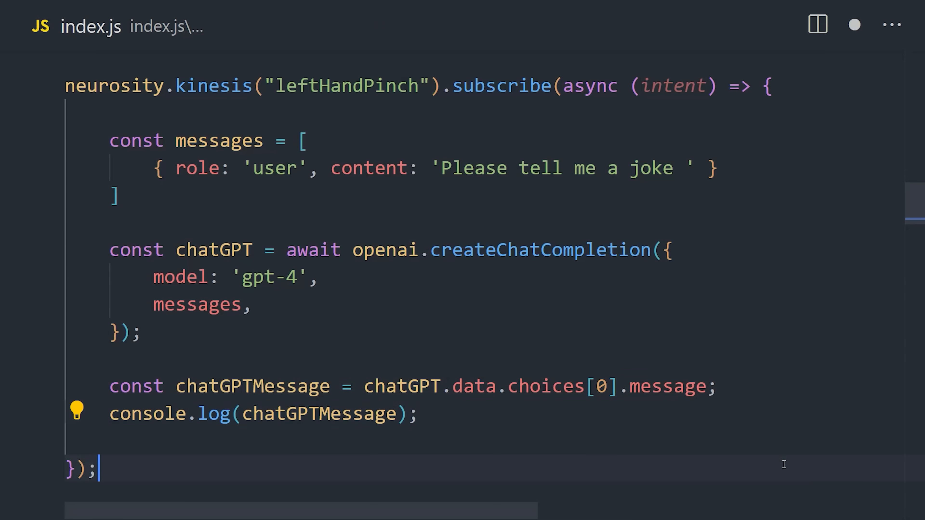